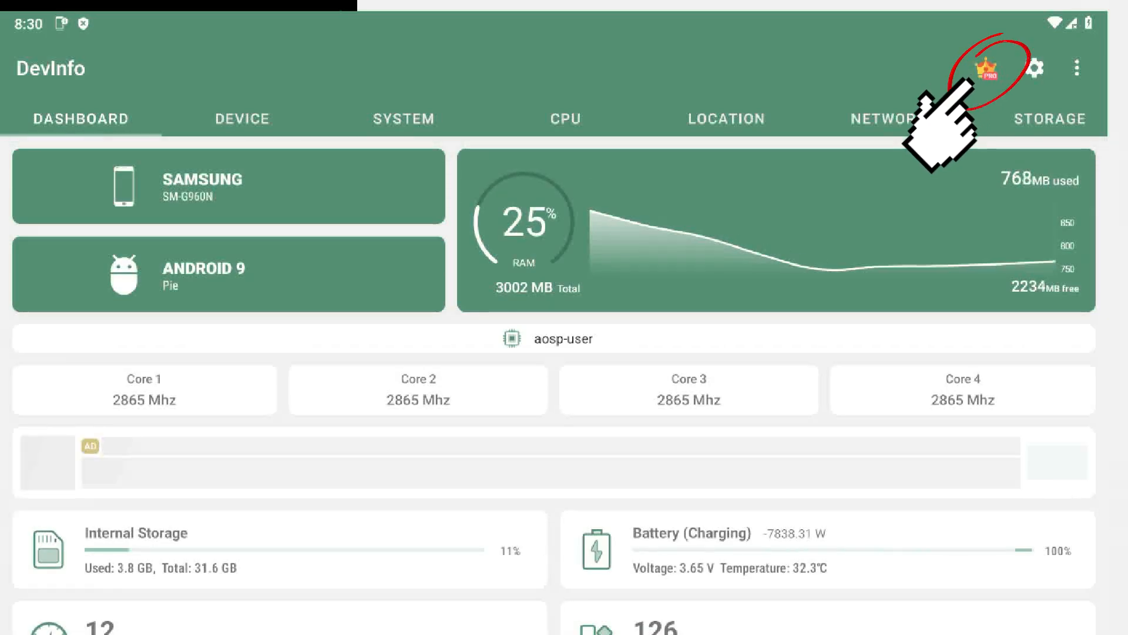
Step: Show DevInfo's Pro upgrade offer from the crown and from the DevInfo PRO settings entry
click(987, 68)
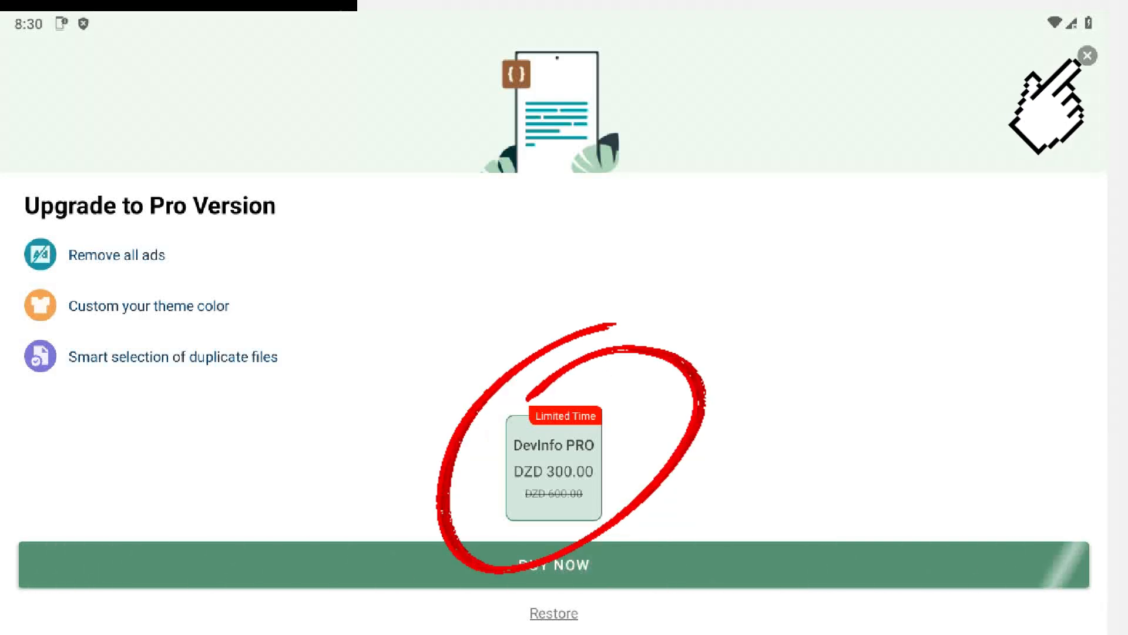
click(1089, 55)
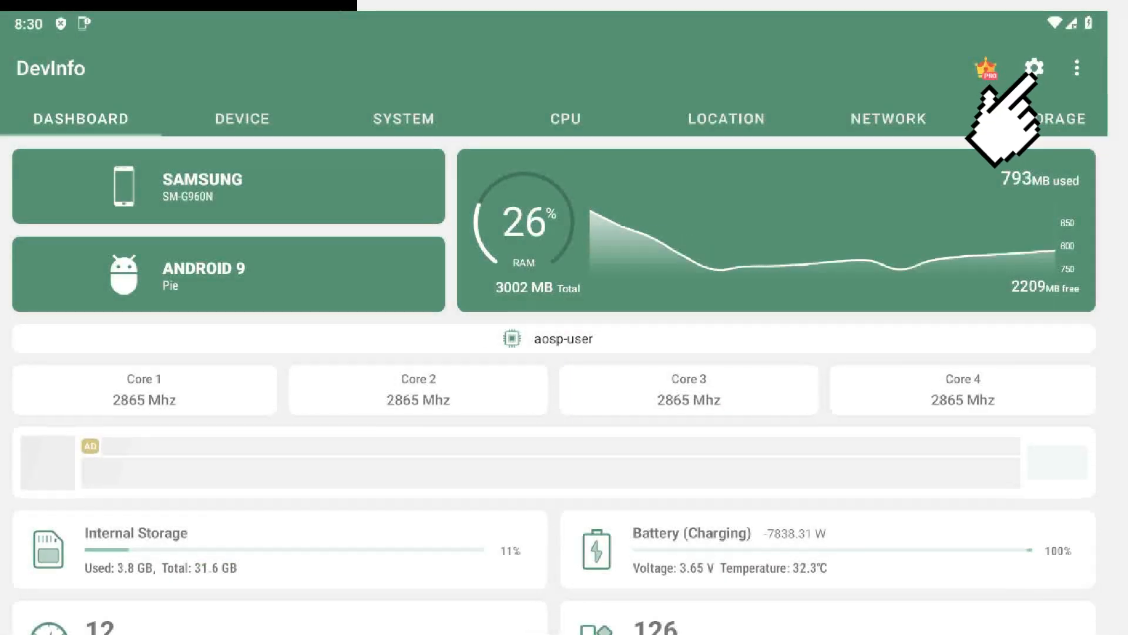
click(1035, 69)
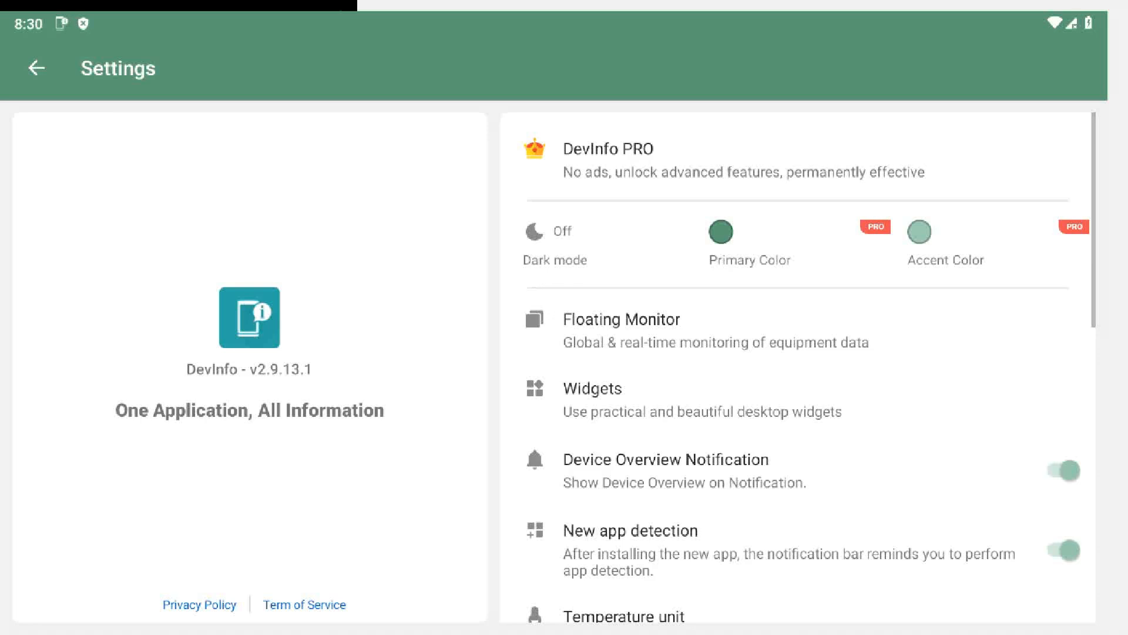
click(607, 149)
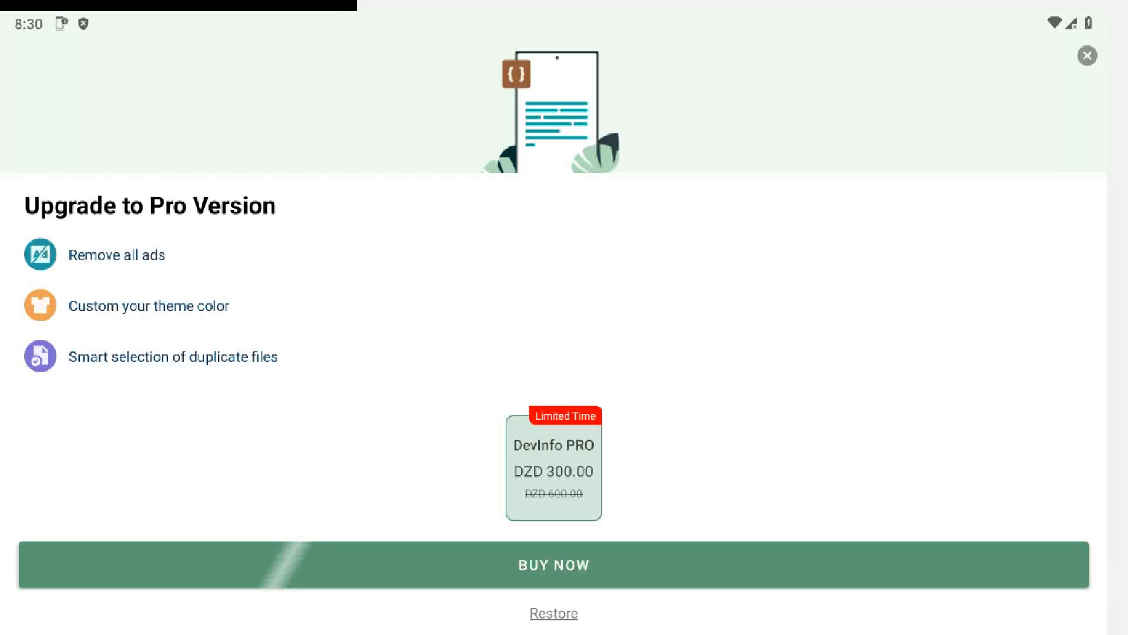
click(1086, 56)
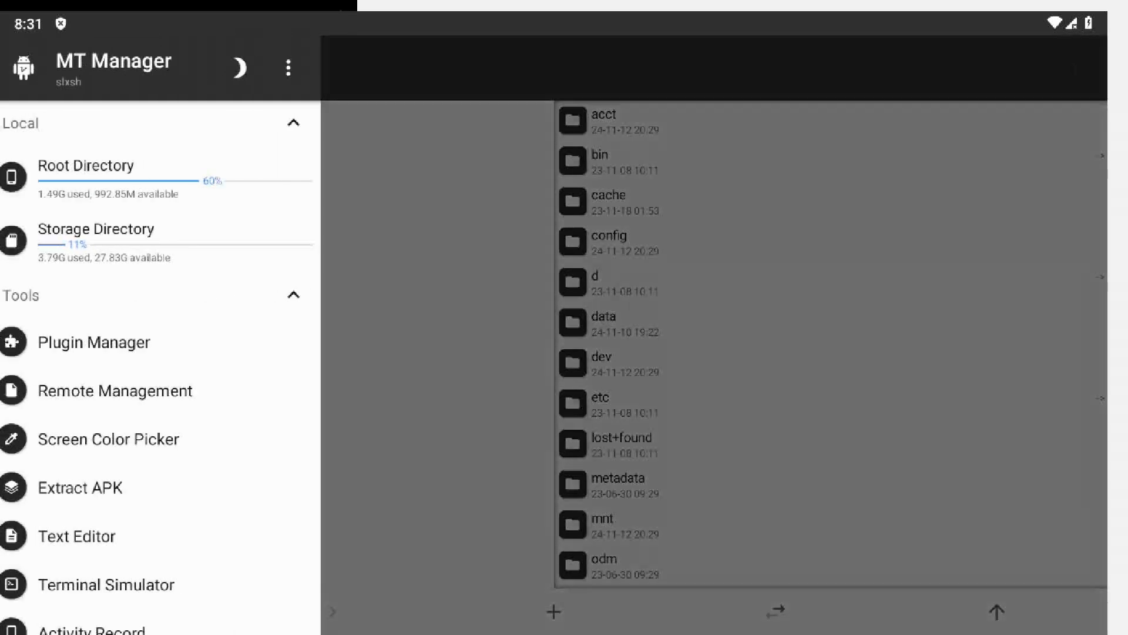
Step: Extract the installed DevInfo app's package via Extract APK under User App
click(81, 486)
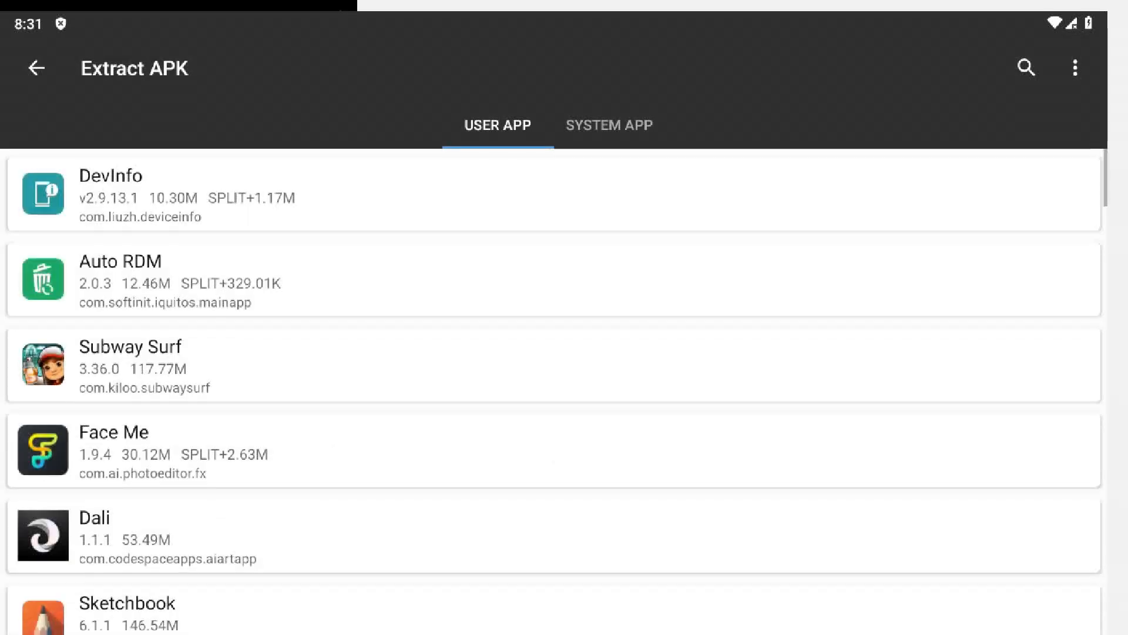
click(144, 194)
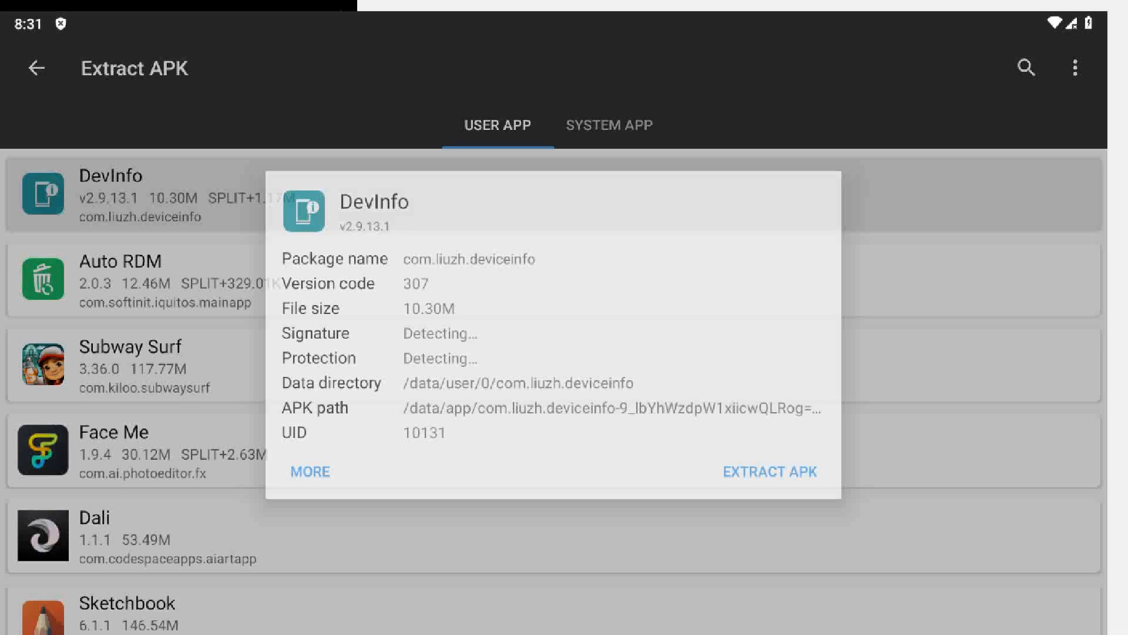
click(769, 472)
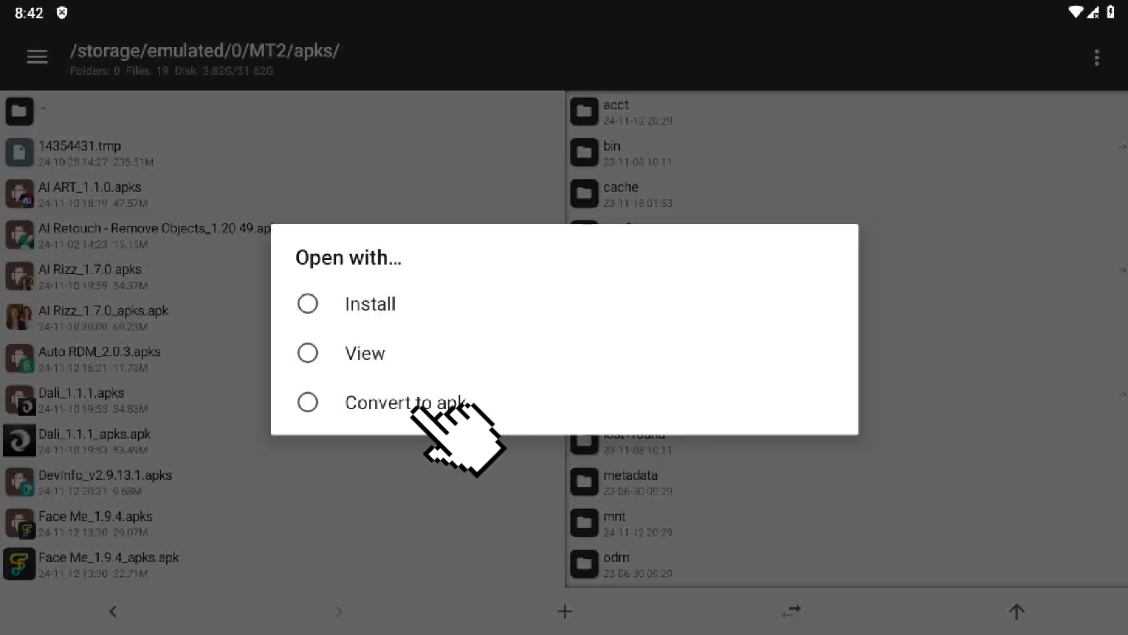
Step: Convert DevInfo_v2.9.13.1.apks to a single apk with AUTO SIGN enabled
click(395, 402)
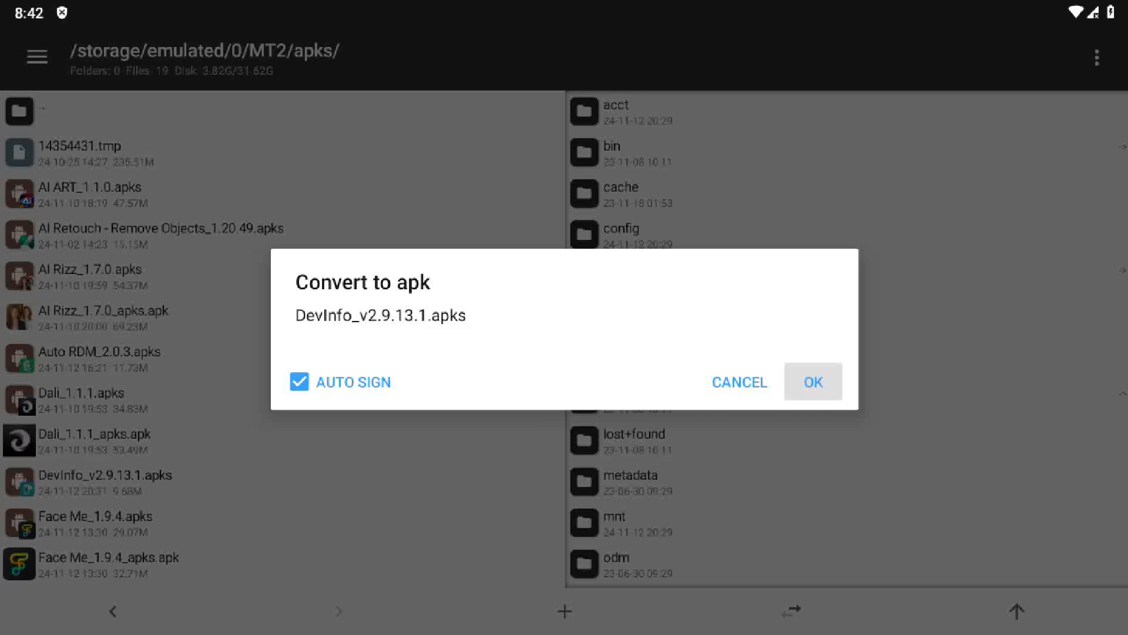
click(812, 381)
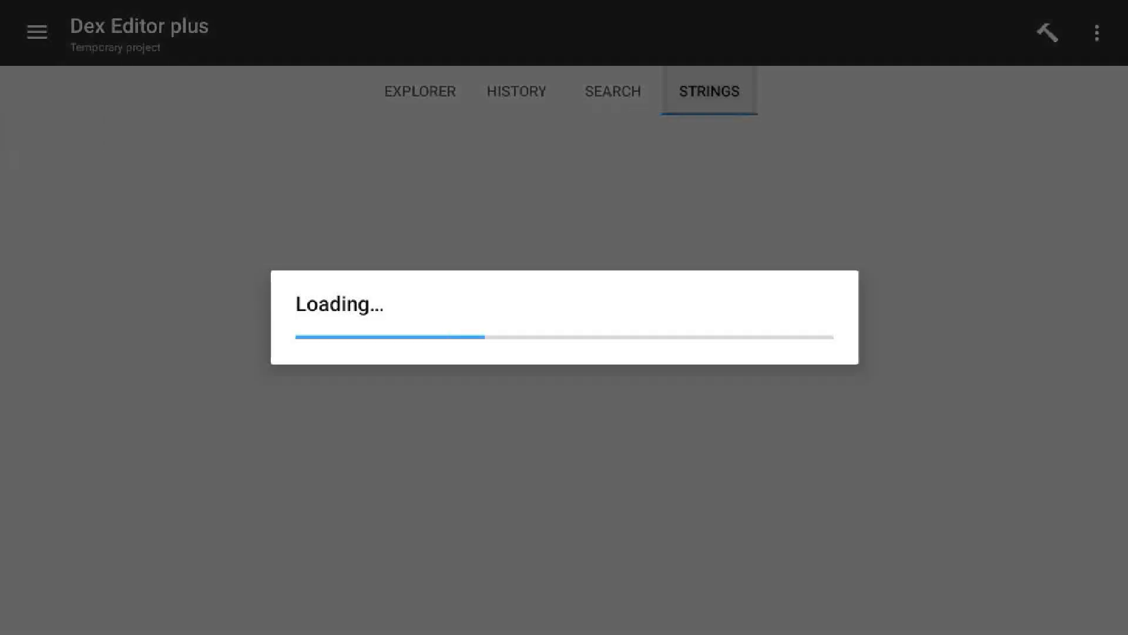
Step: Filter the strings for pro_user and search the code for uses of is_pro_user
click(65, 209)
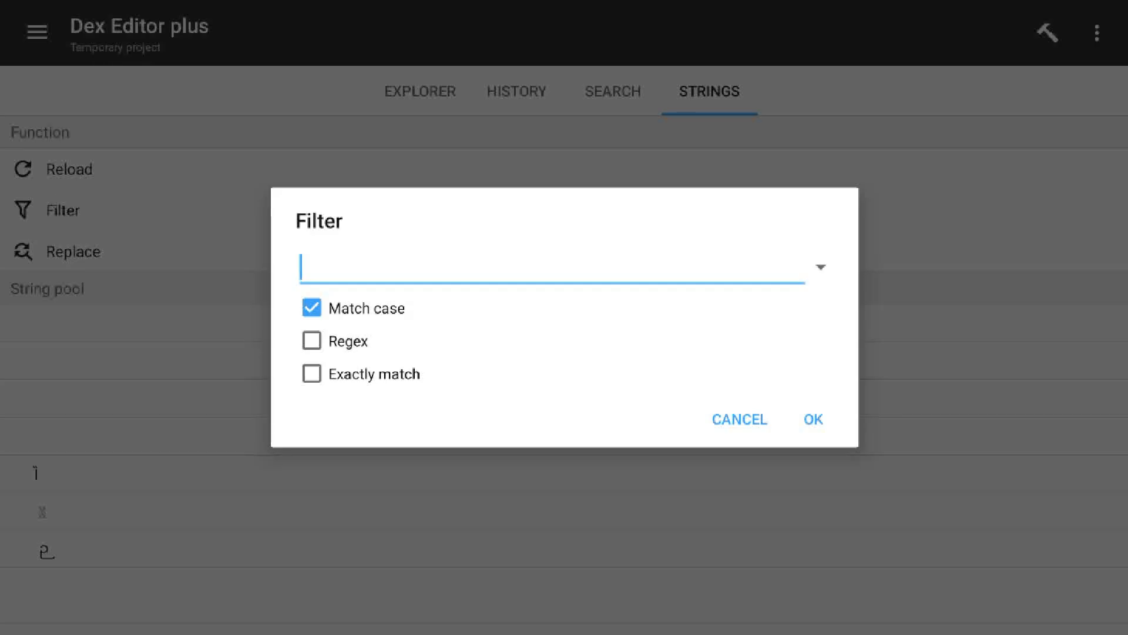
text(p)
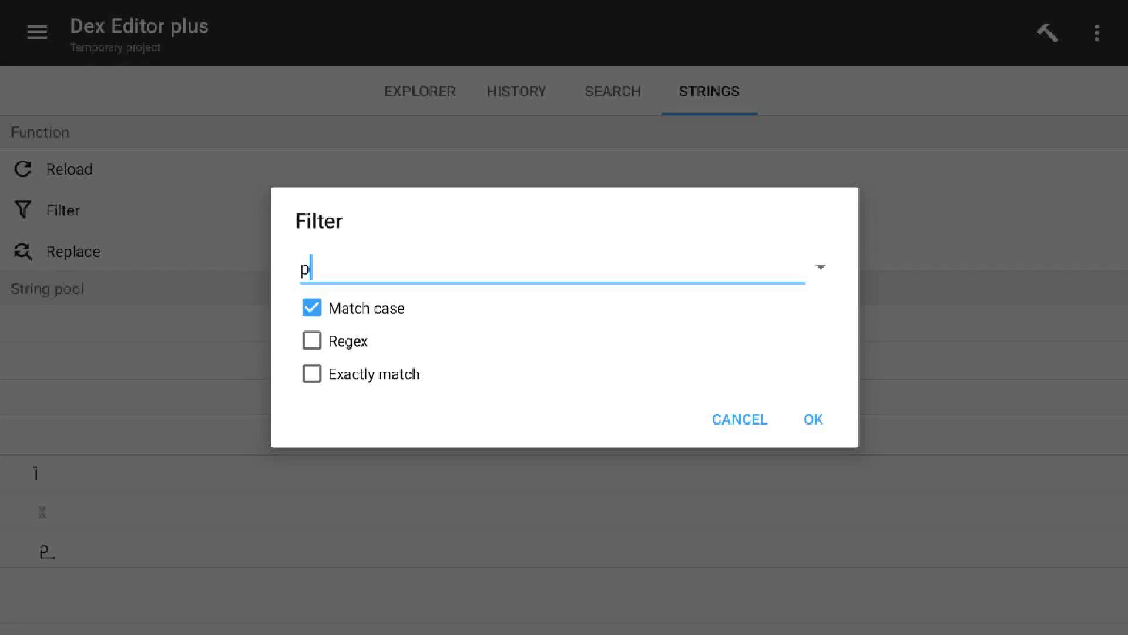
text(ro_us)
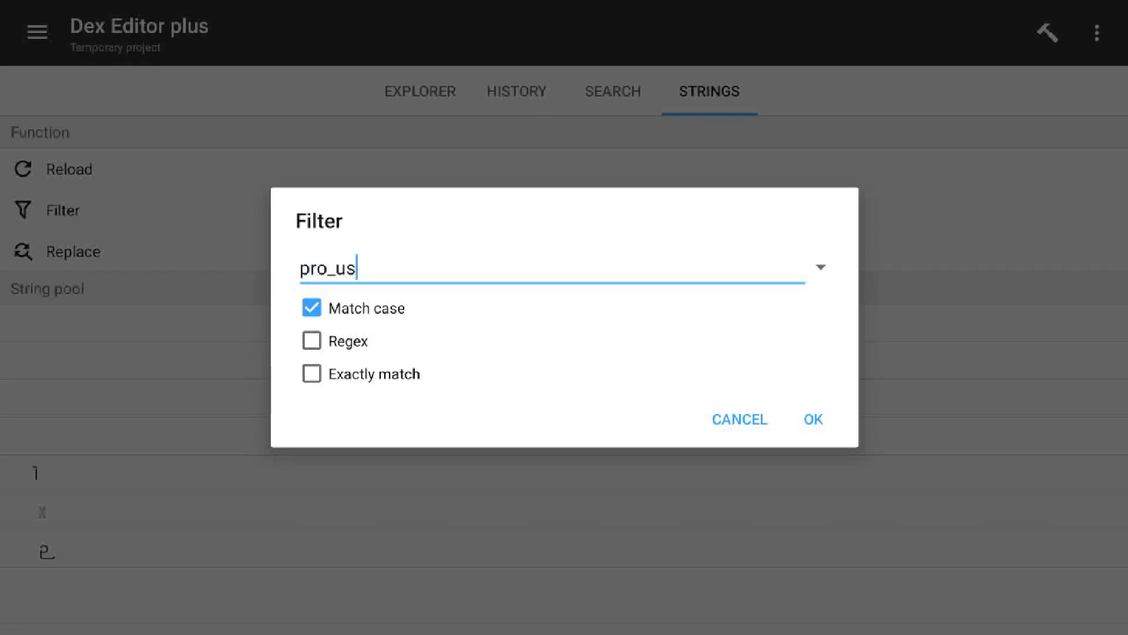
click(812, 419)
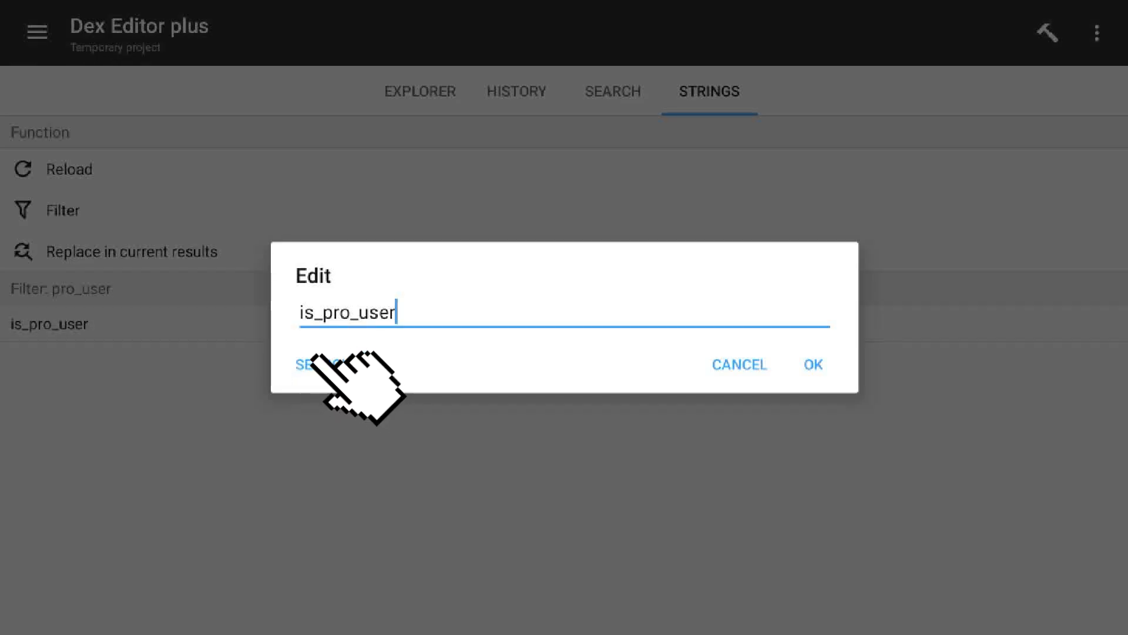
click(309, 364)
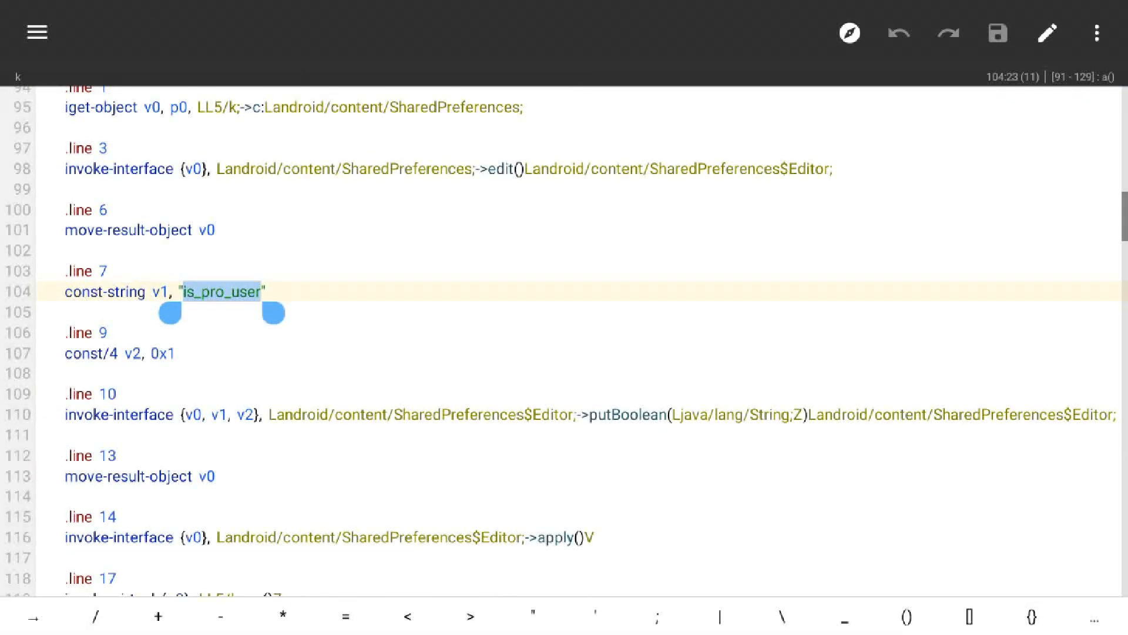
Step: Change line 237 to 'const/4 v0, 0x1' so the is_pro_user method returns true
scroll(down, 3)
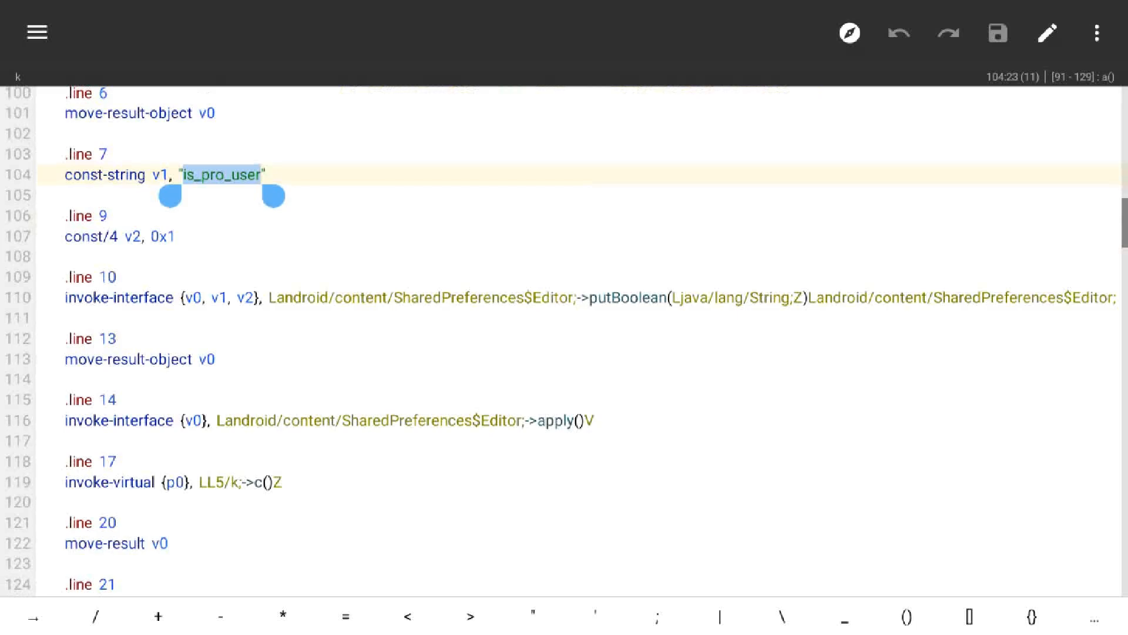
scroll(down, 3)
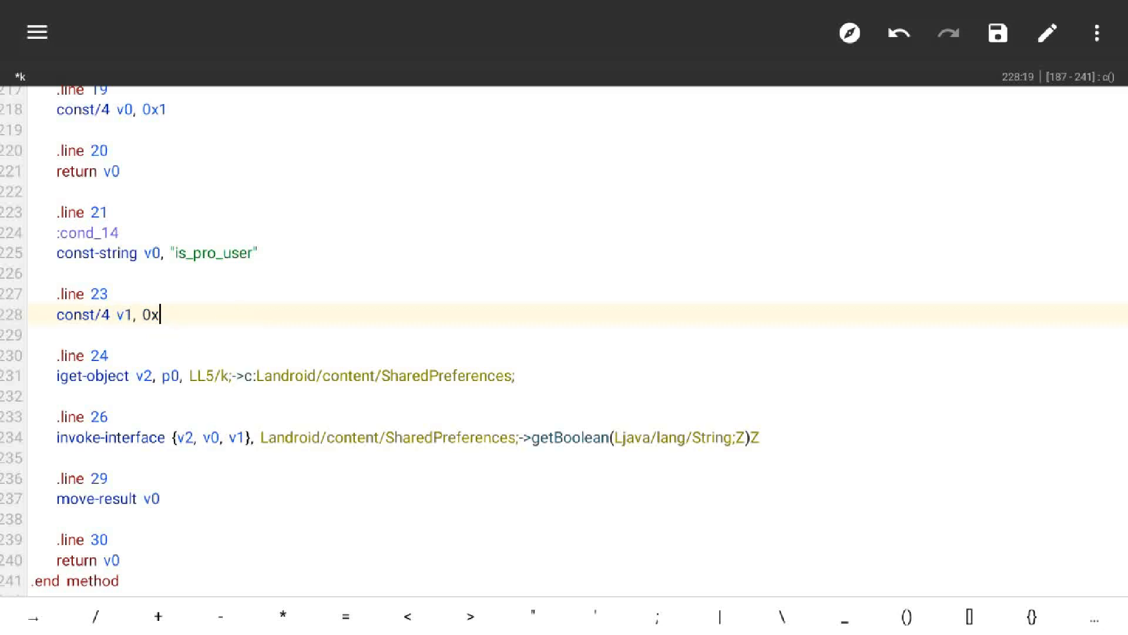
text(1)
click(580, 498)
text(con)
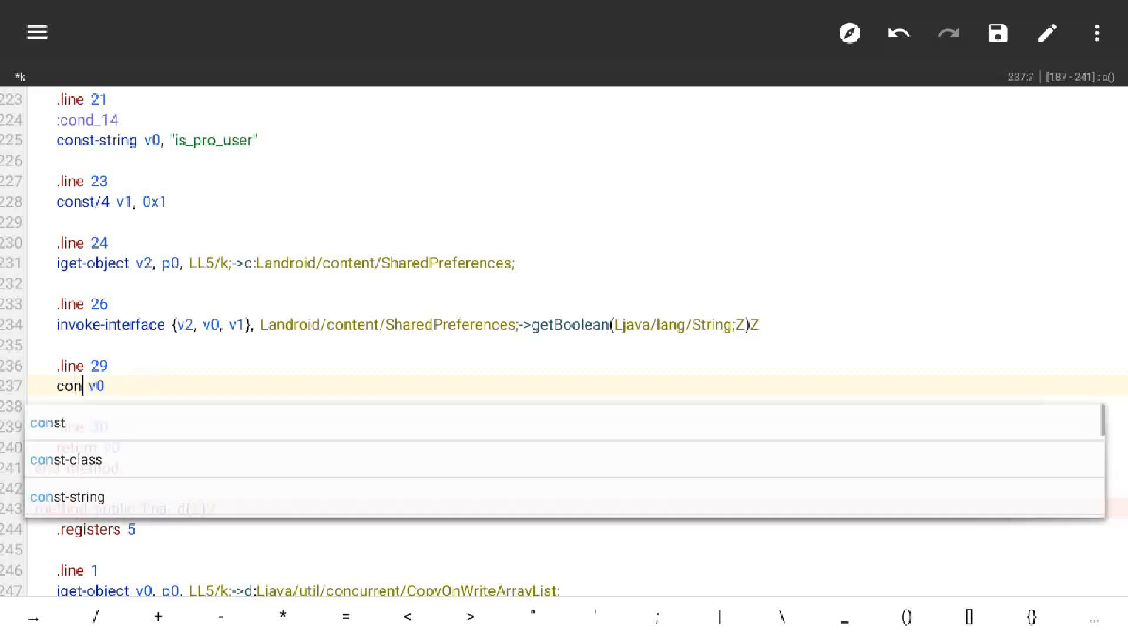
text(t/)
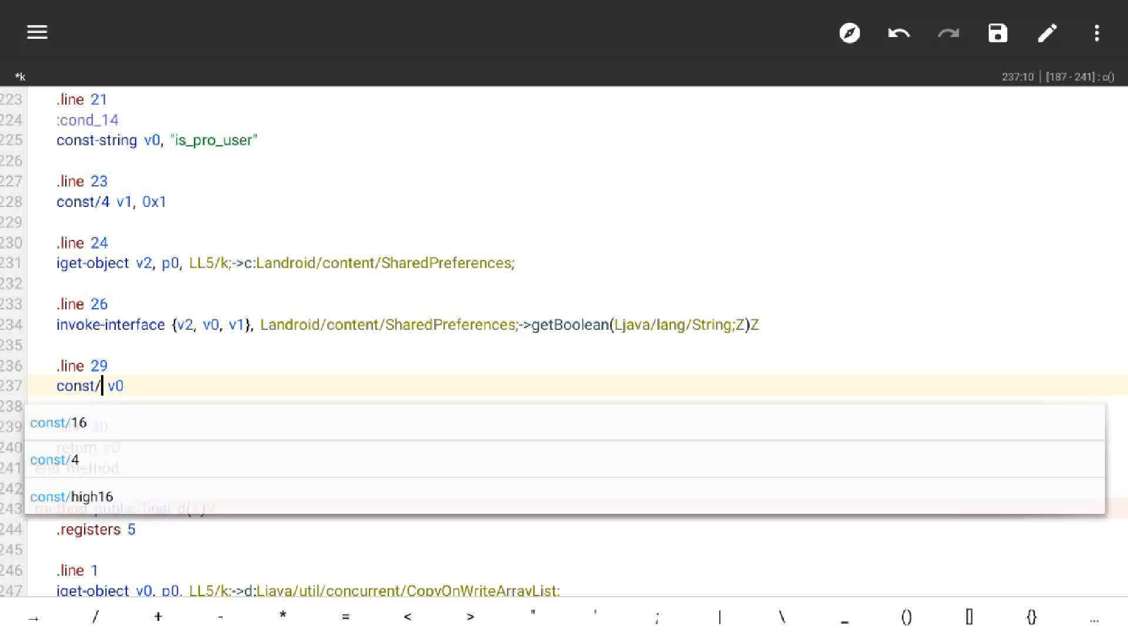
click(49, 459)
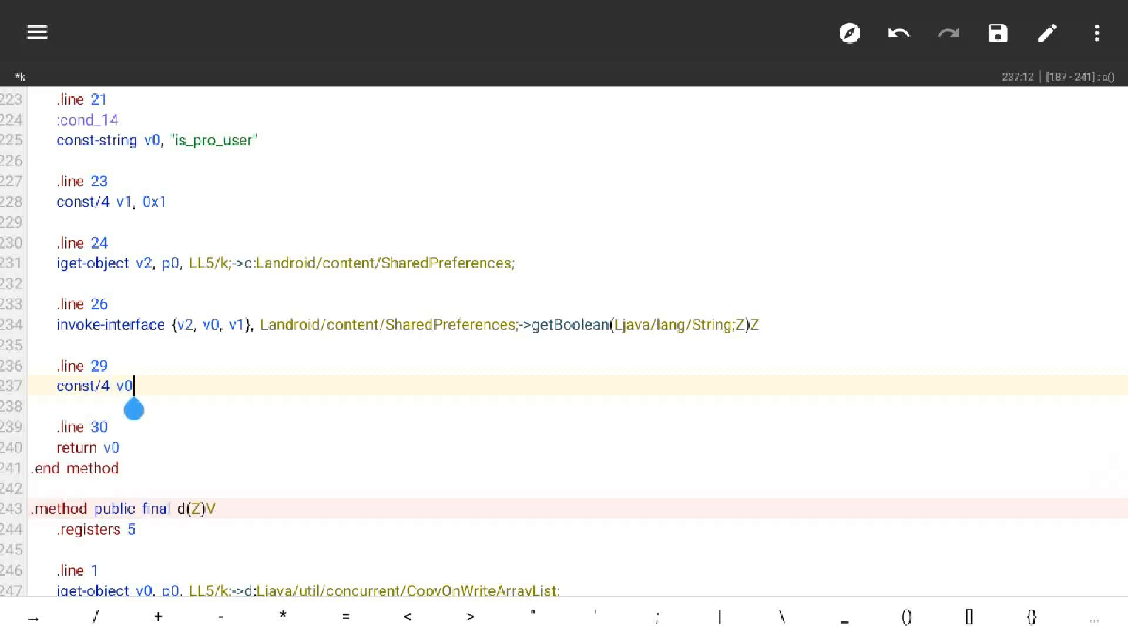
text(, 0)
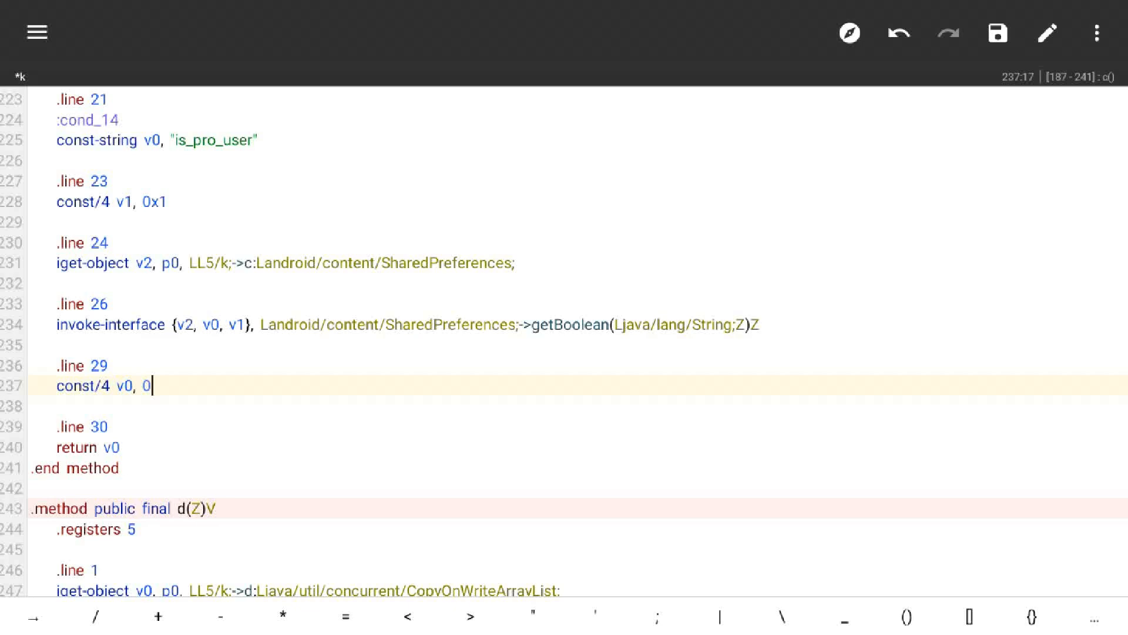
text(x1)
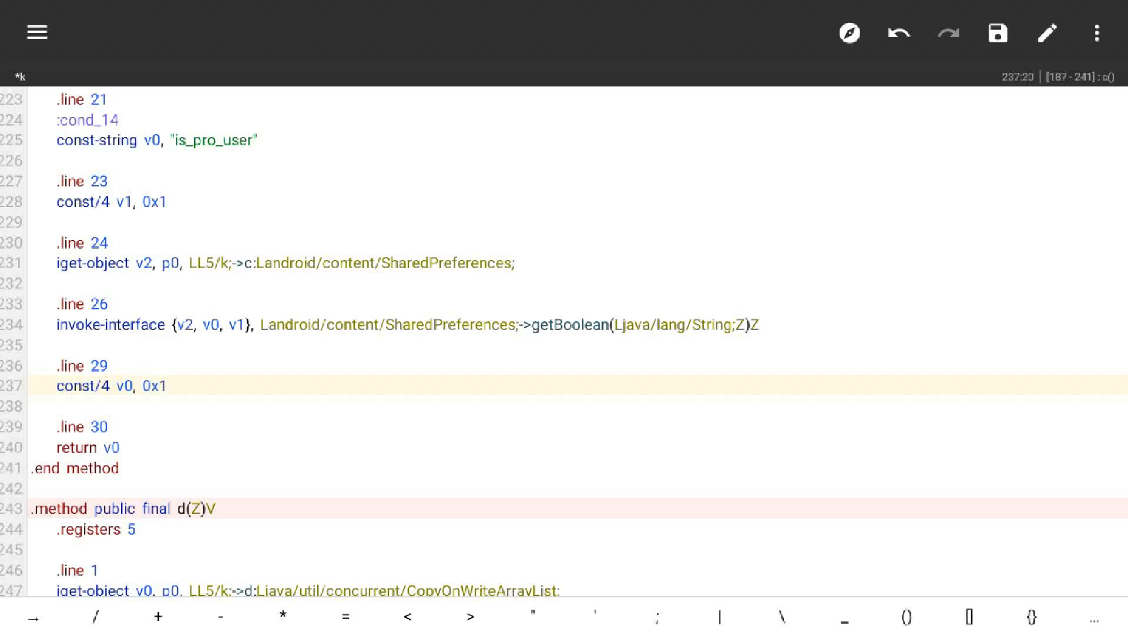
click(997, 34)
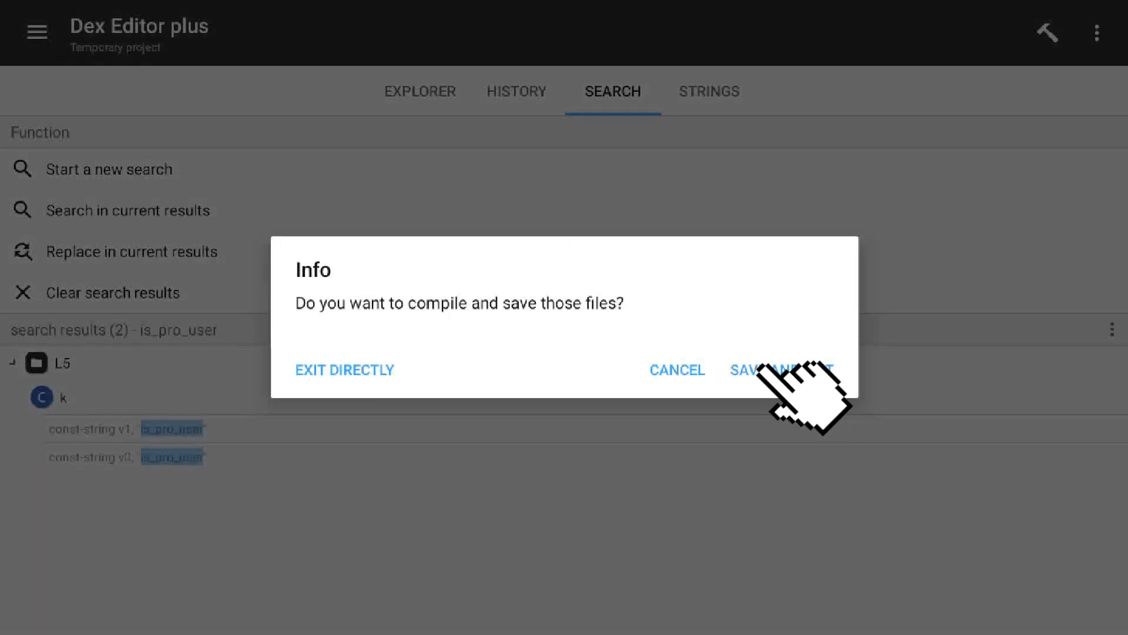
Step: Compile with SAVE AND EXIT and update classes2.dex inside the DevInfo APK
click(777, 369)
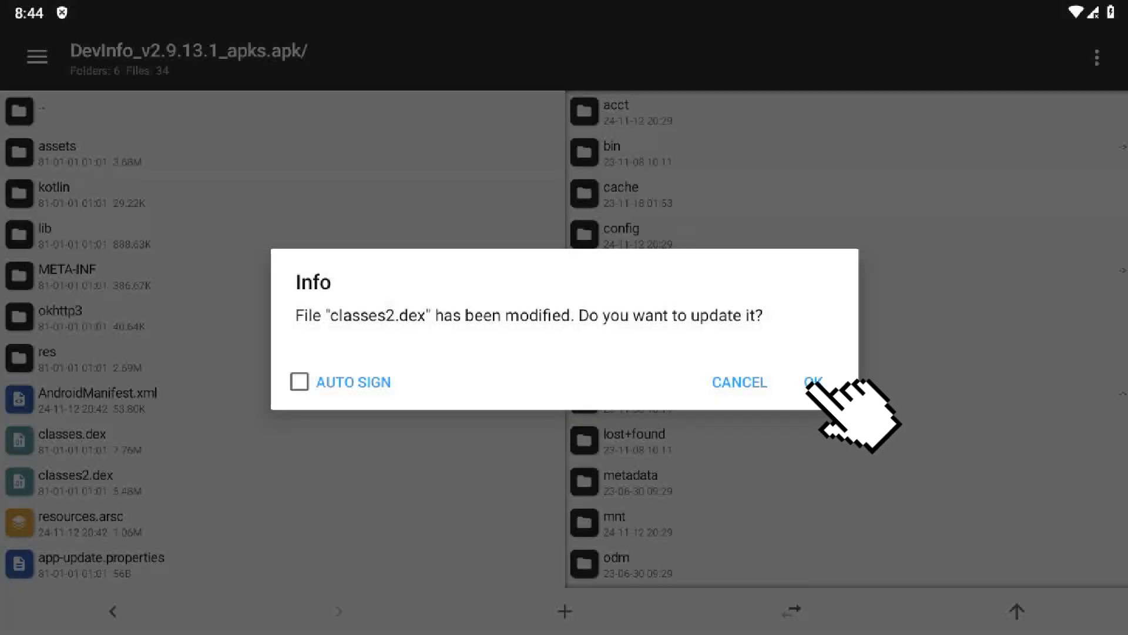
click(813, 381)
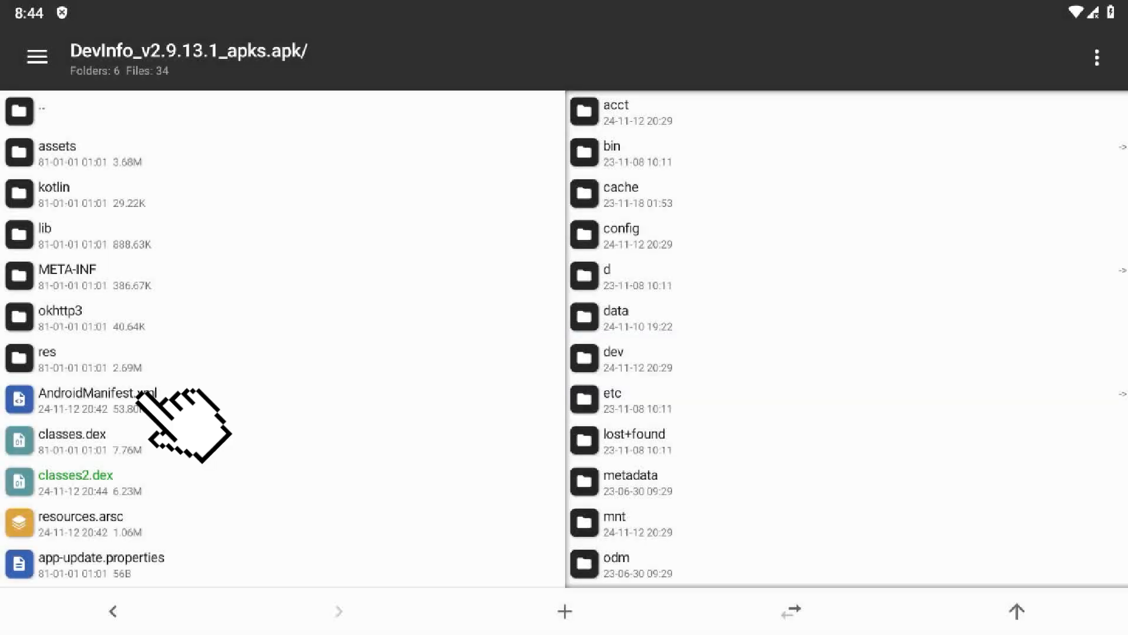
Step: Edit AndroidManifest.xml to drop split type lines and set splits.required to false
click(94, 392)
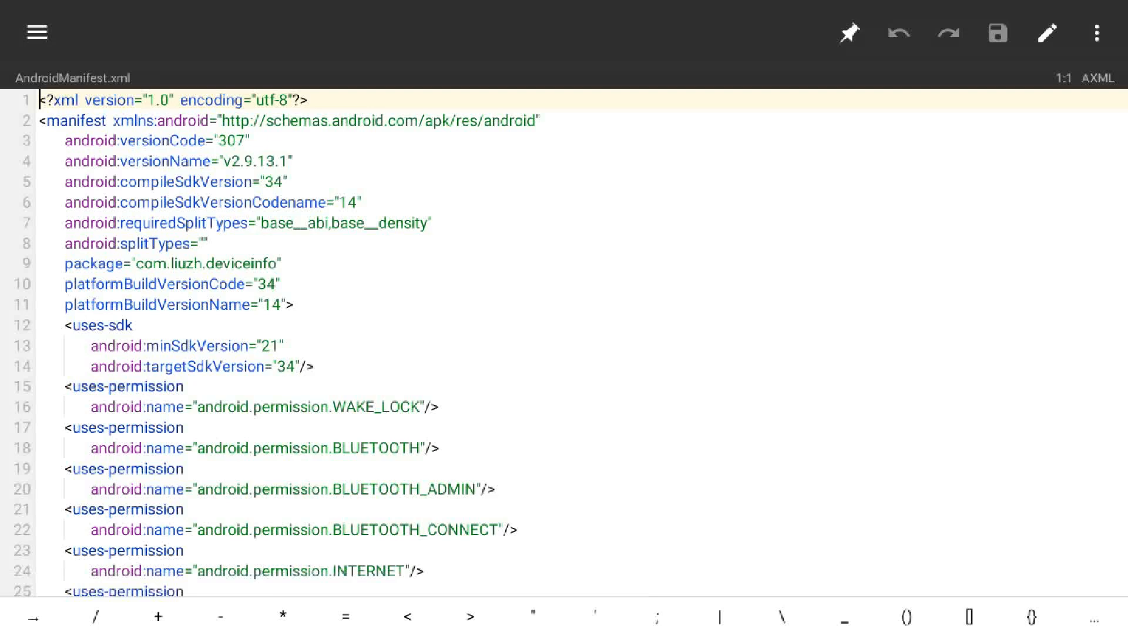
click(1096, 33)
text(spli)
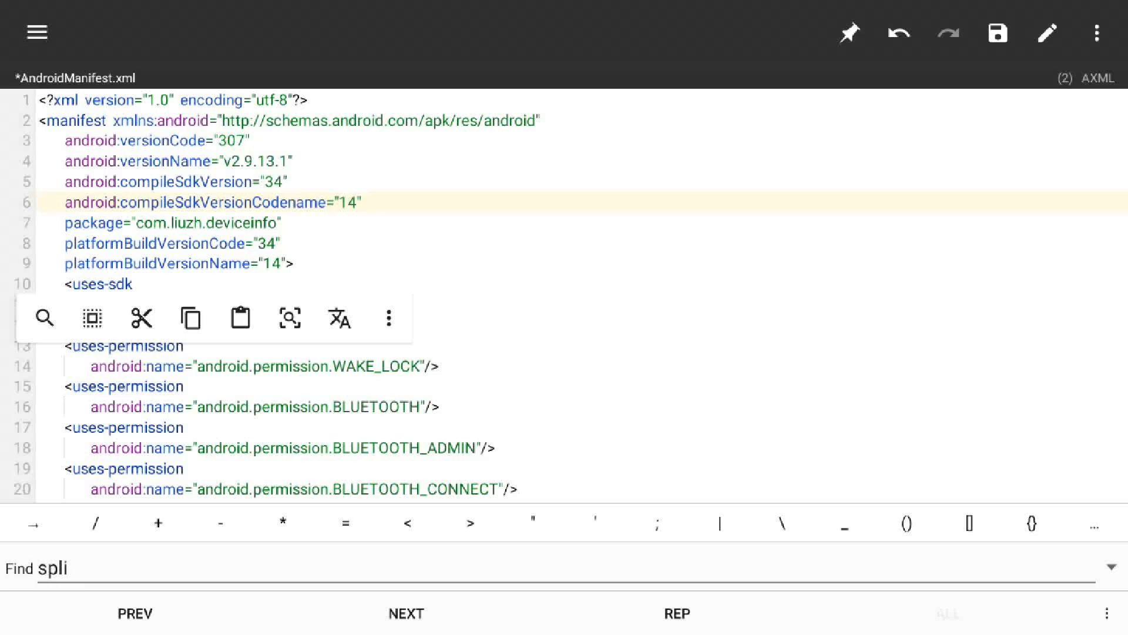
click(406, 614)
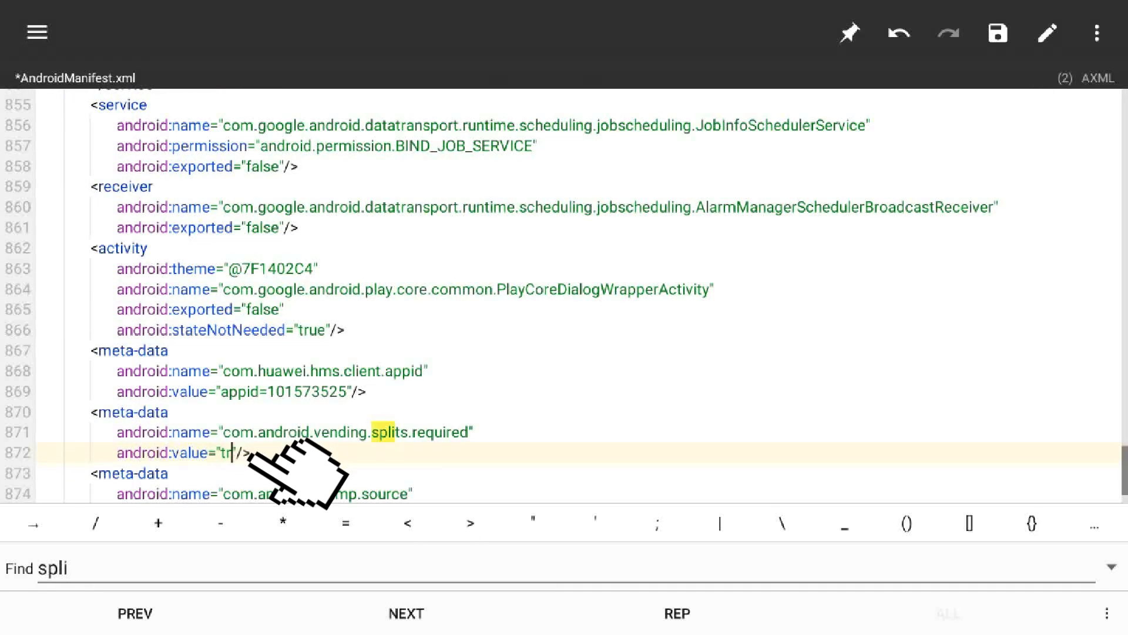
text(fals)
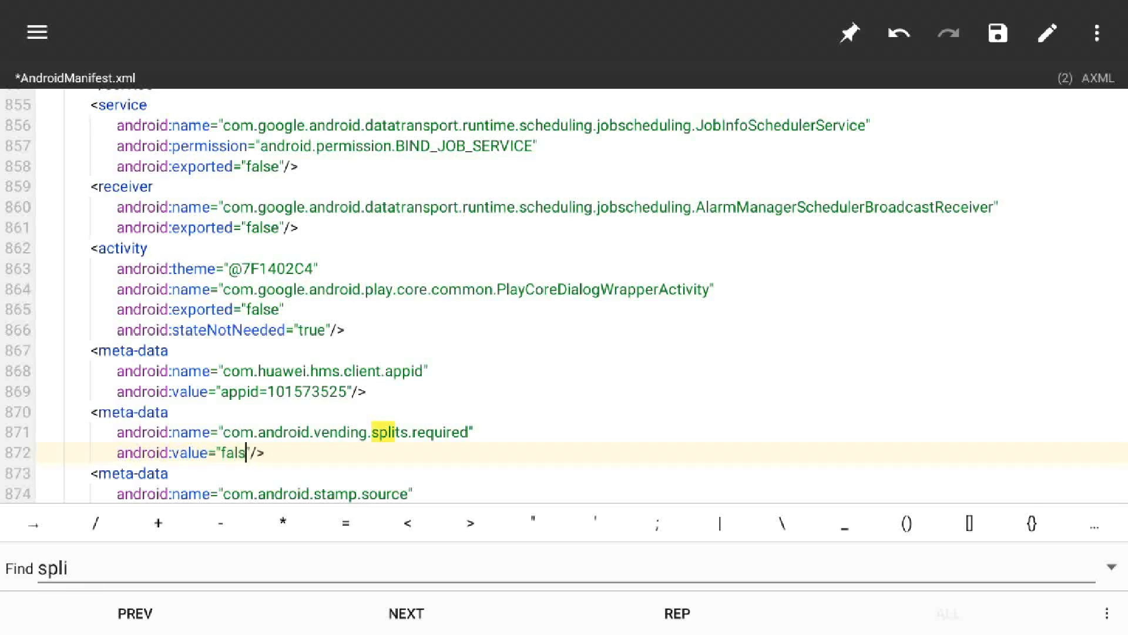
click(998, 33)
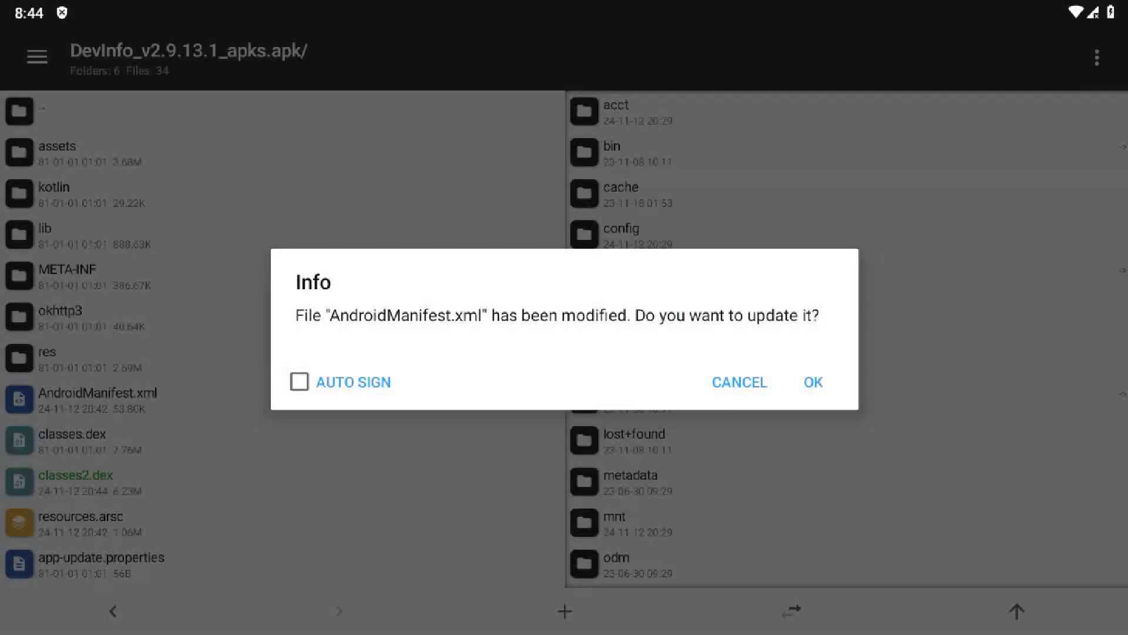
Step: Update the manifest in the APK, reinstall DevInfo over the old signature, and launch it
click(812, 381)
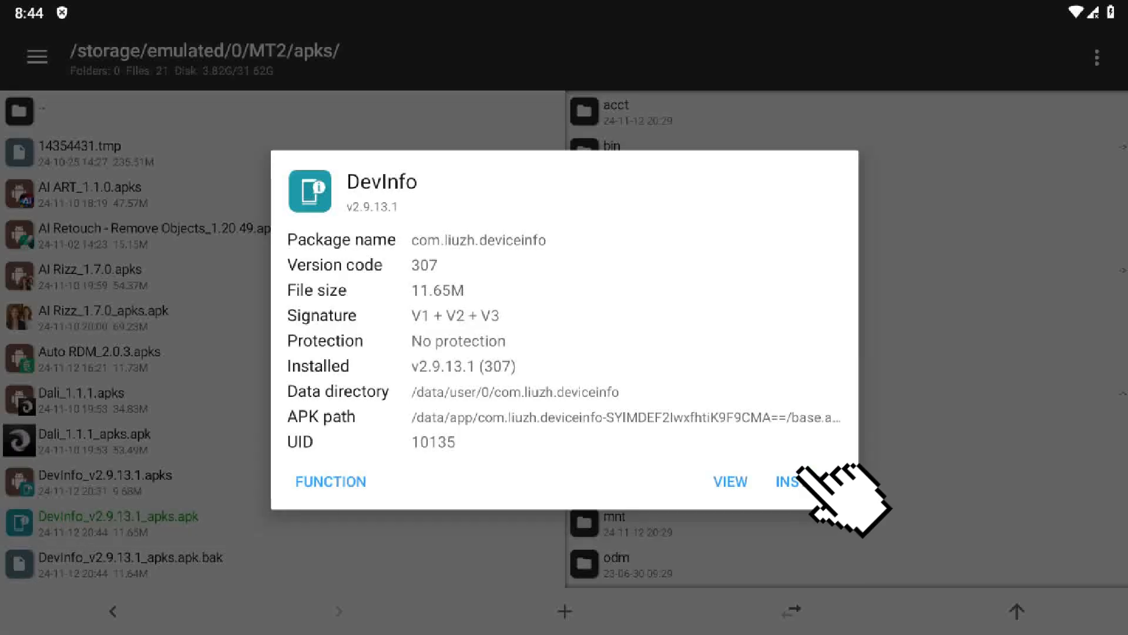
click(800, 481)
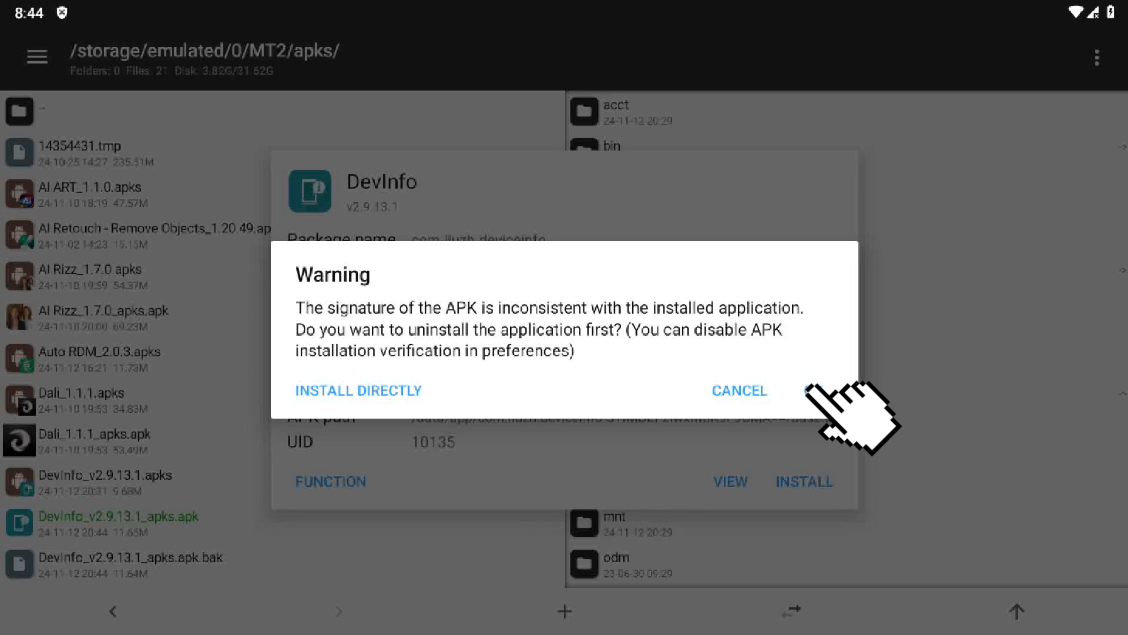
click(739, 391)
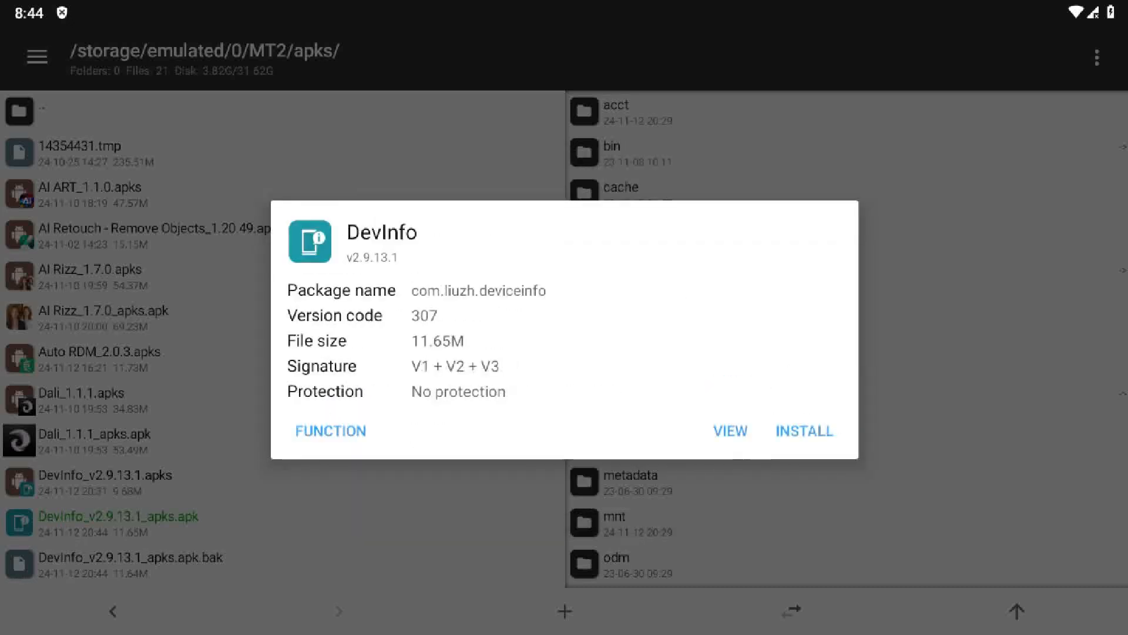
click(804, 431)
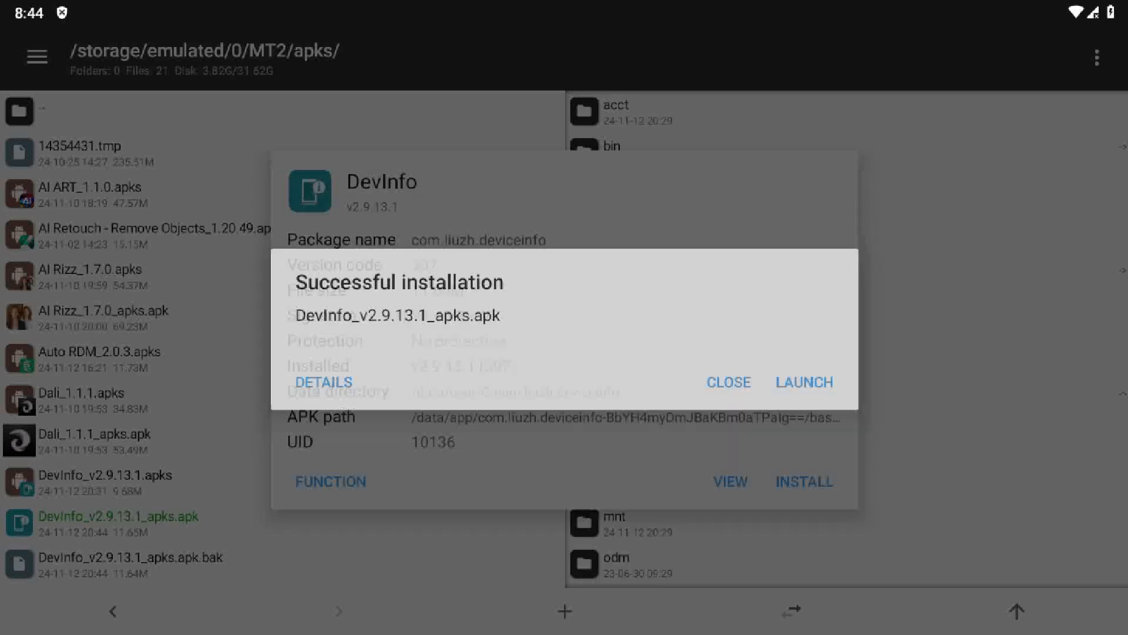
click(804, 382)
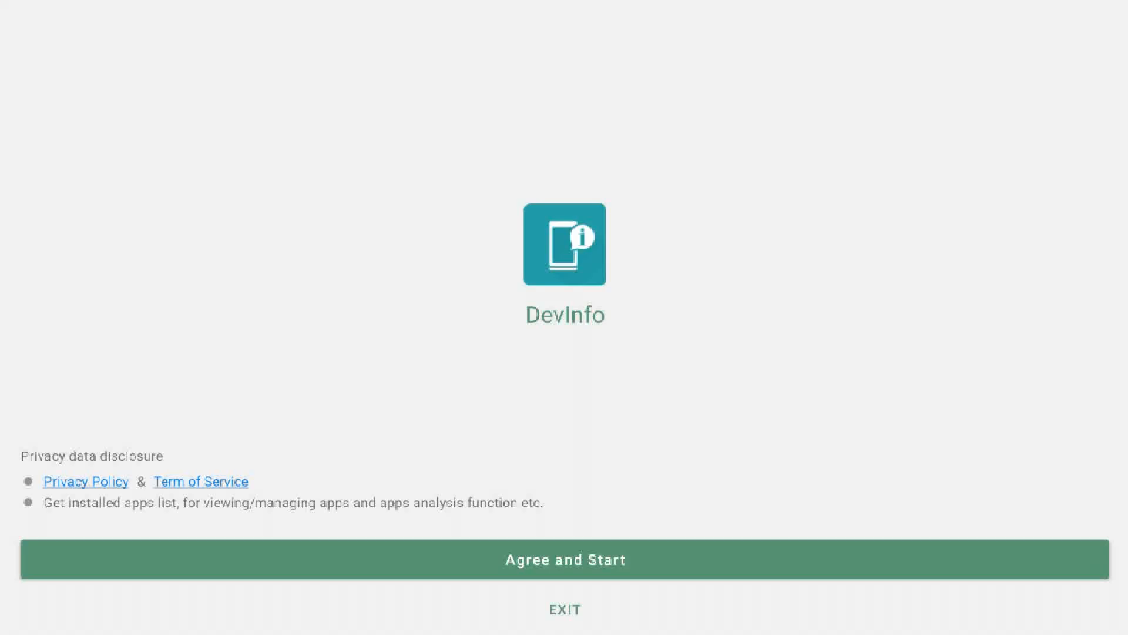
Step: Agree and Start, then view the PRO page reporting Pro version activated
click(564, 560)
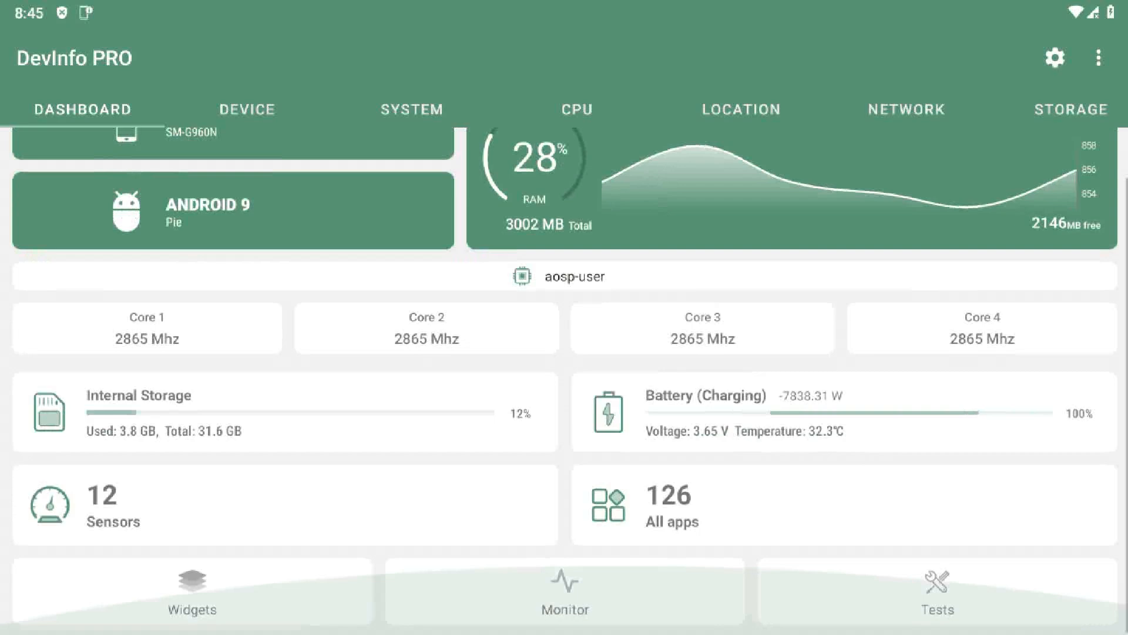
click(1054, 59)
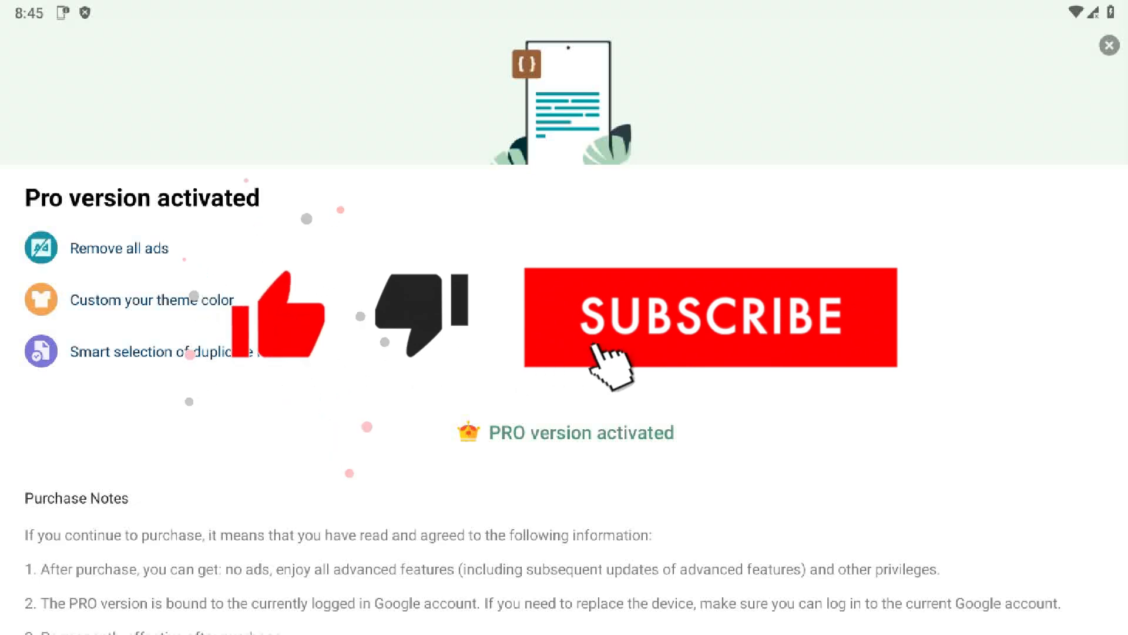
click(708, 319)
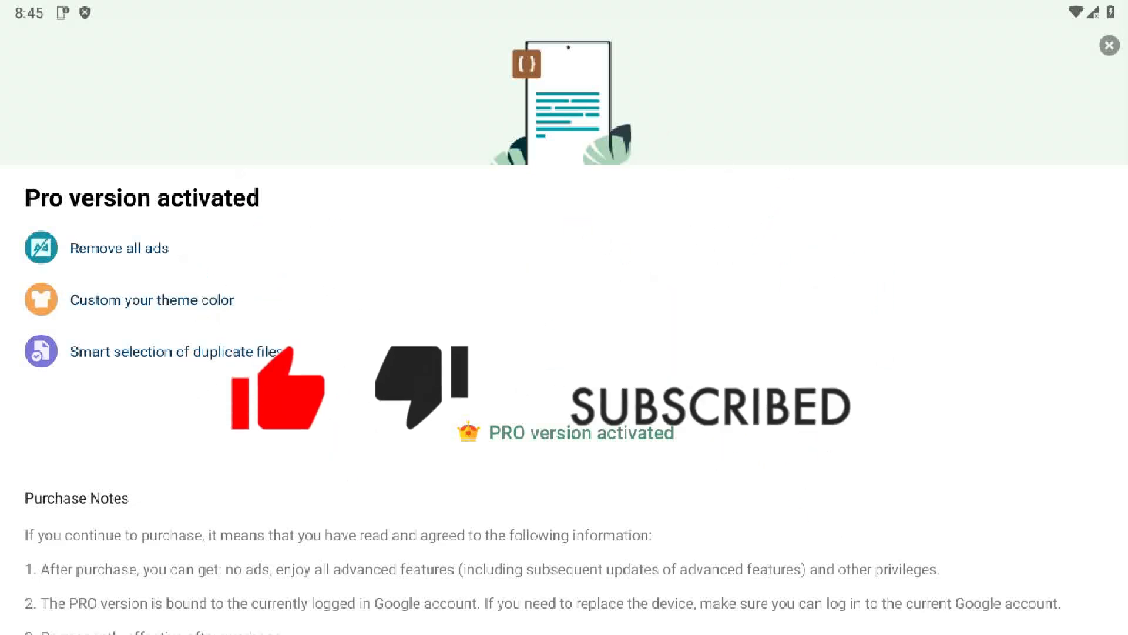